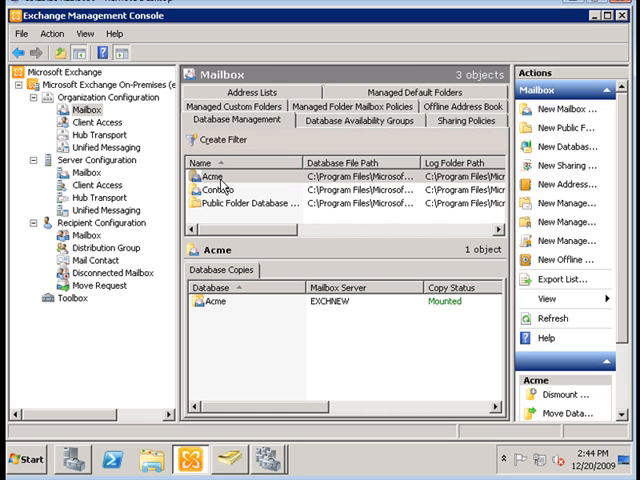
Review the Acme and Contoso database copies, then select Contoso with its single mounted copy on EXCHNEW2
{"action": "left_click", "coordinate": [216, 172]}
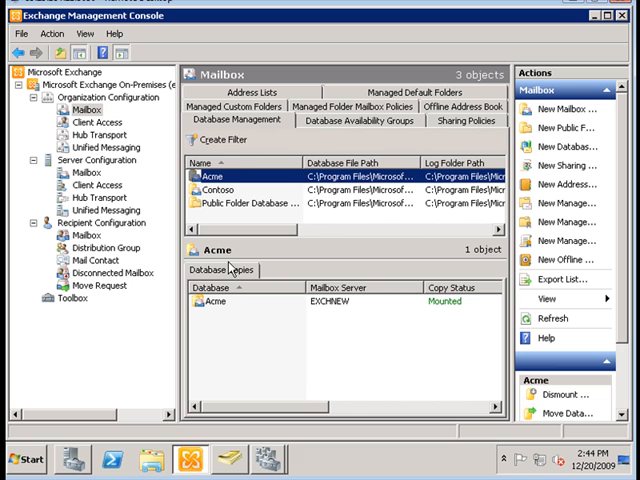
{"action": "left_click", "coordinate": [220, 300]}
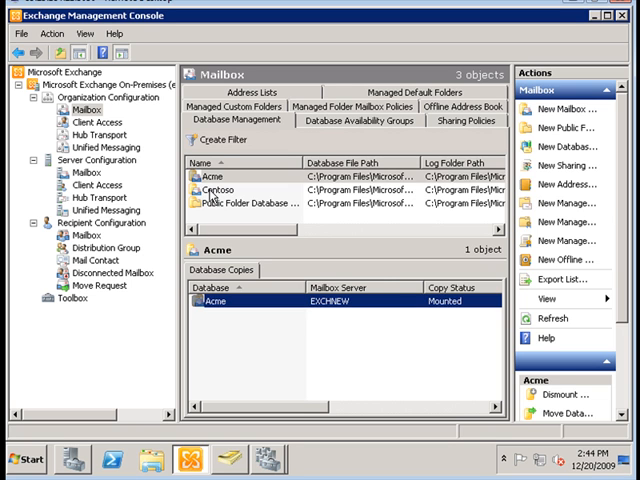
{"action": "left_click", "coordinate": [220, 188]}
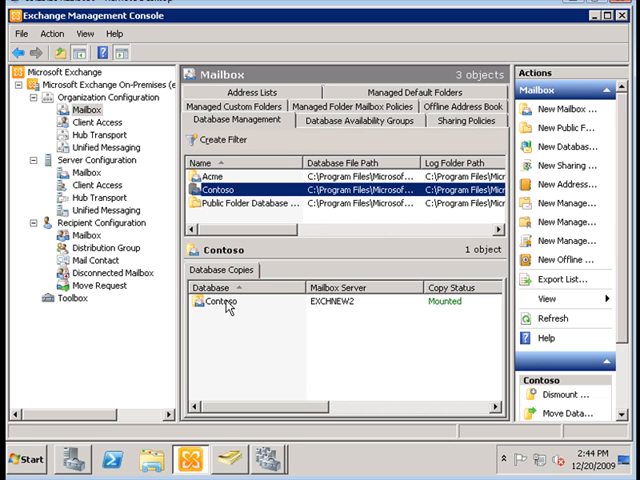
{"action": "left_click", "coordinate": [226, 300]}
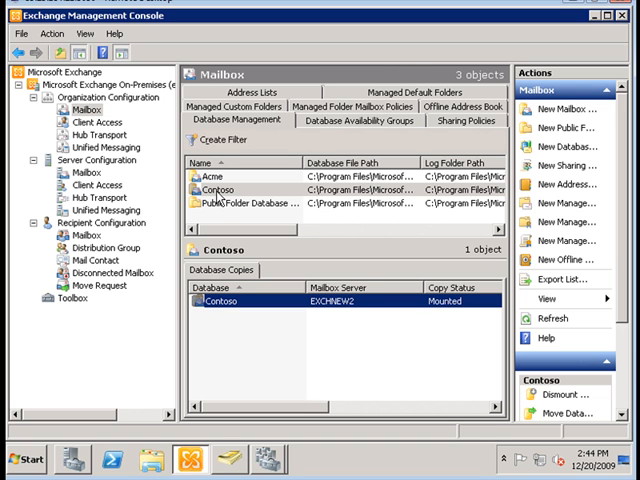
{"action": "left_click", "coordinate": [216, 188]}
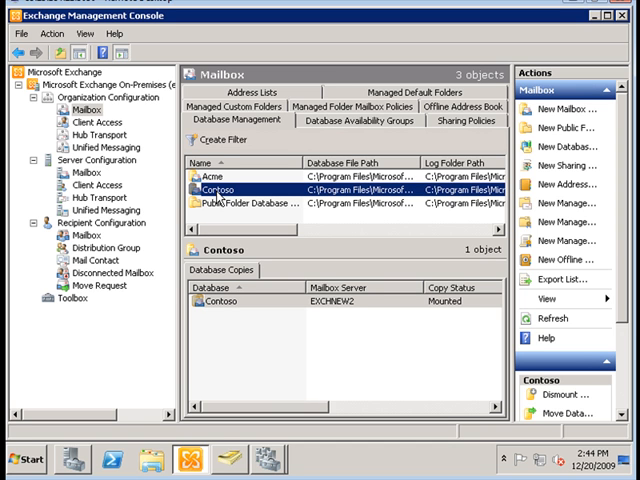
Bring up the context actions for the Contoso database to add a database copy
{"action": "right_click", "coordinate": [240, 188]}
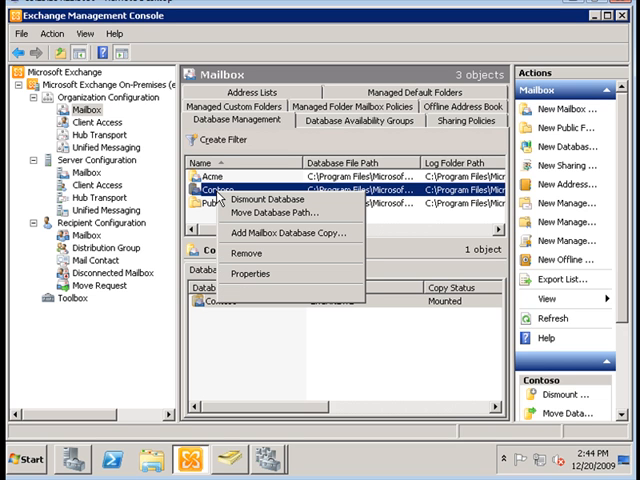
{"action": "mouse_move", "coordinate": [280, 212]}
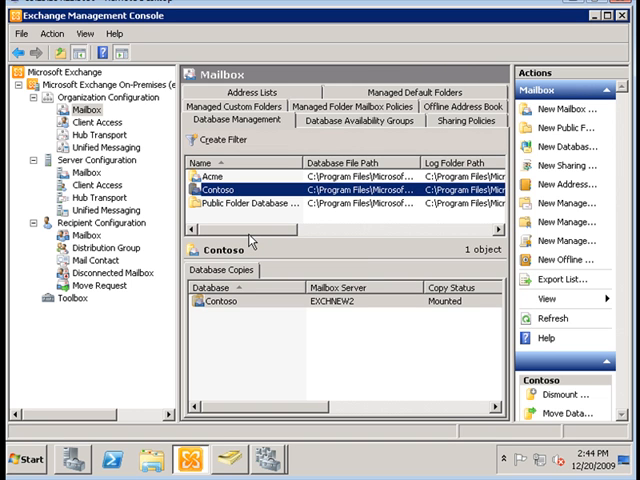
{"action": "mouse_move", "coordinate": [252, 240]}
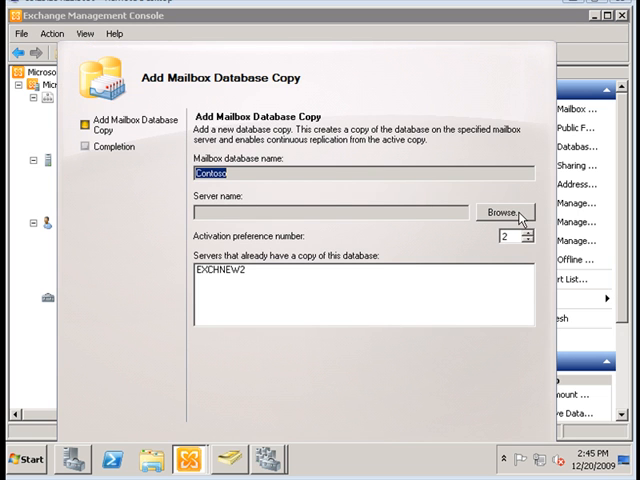
Choose EXCHNEW as the server for the new Contoso copy, keeping activation preference 2
{"action": "left_click", "coordinate": [520, 212]}
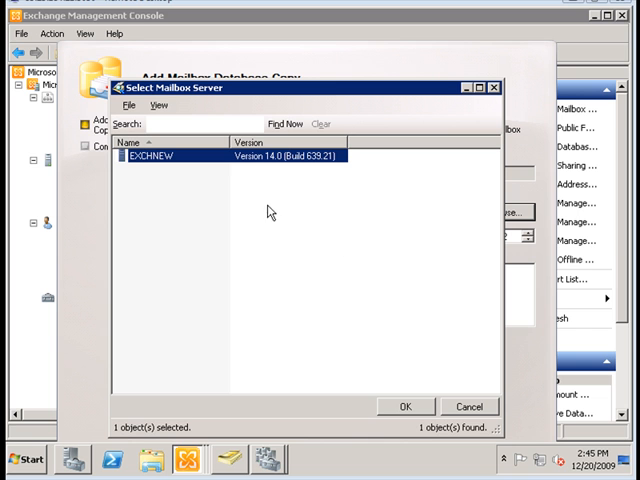
{"action": "mouse_move", "coordinate": [408, 410]}
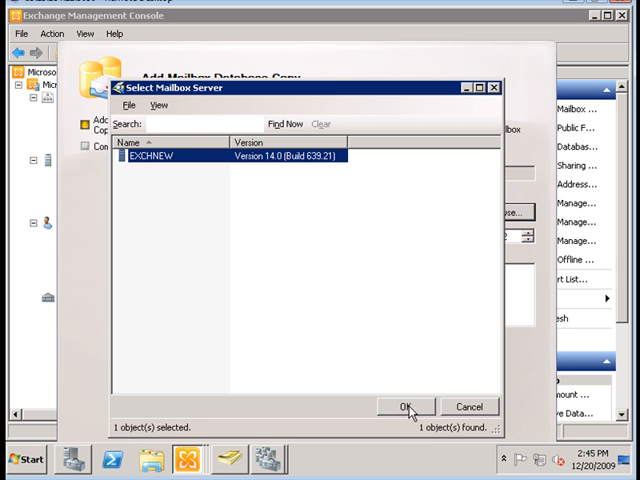
{"action": "left_click", "coordinate": [404, 406]}
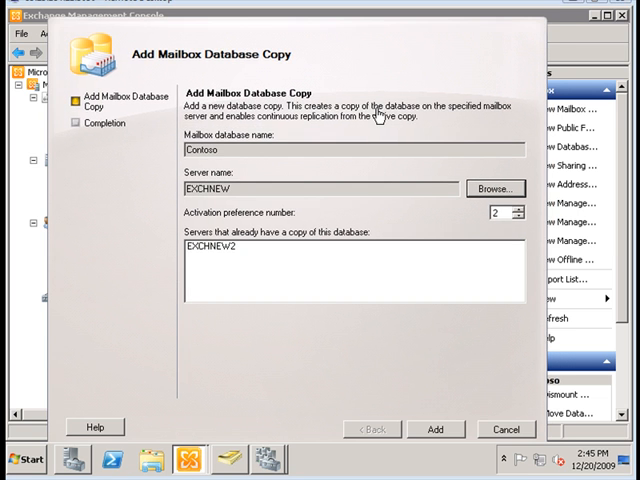
{"action": "mouse_move", "coordinate": [300, 196]}
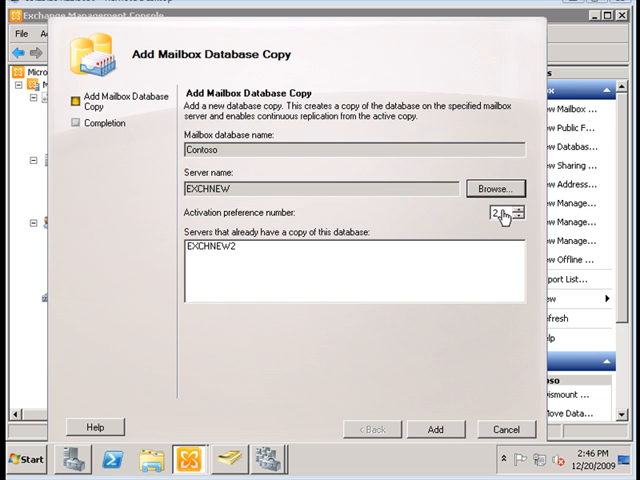
{"action": "mouse_move", "coordinate": [288, 216]}
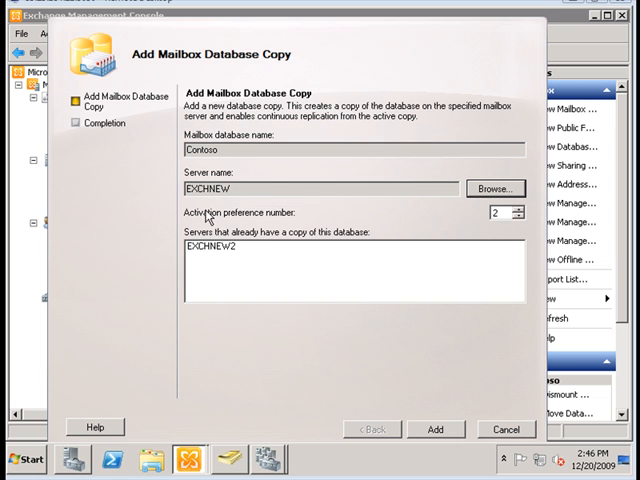
{"action": "mouse_move", "coordinate": [444, 418]}
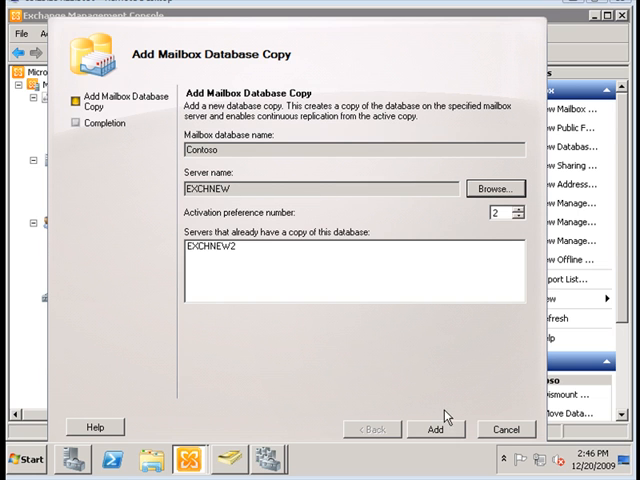
Add the Contoso database copy on EXCHNEW and wait for the wizard to report success
{"action": "left_click", "coordinate": [436, 428]}
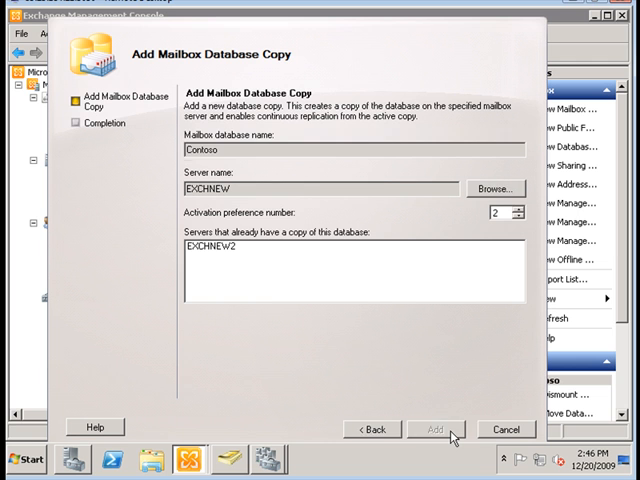
{"action": "left_click", "coordinate": [436, 428]}
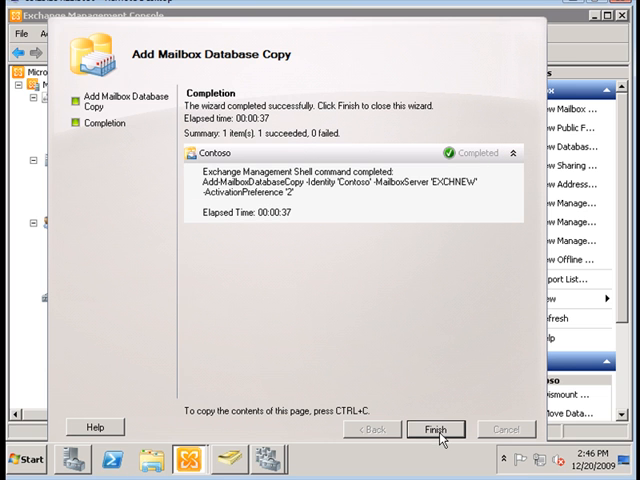
Close the wizard and recheck Acme and Contoso copies: Contoso mounted on EXCHNEW2, healthy on EXCHNEW
{"action": "left_click", "coordinate": [436, 430]}
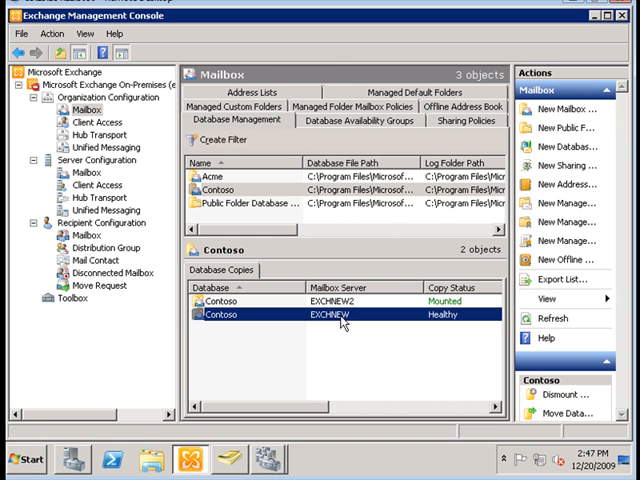
{"action": "mouse_move", "coordinate": [440, 400]}
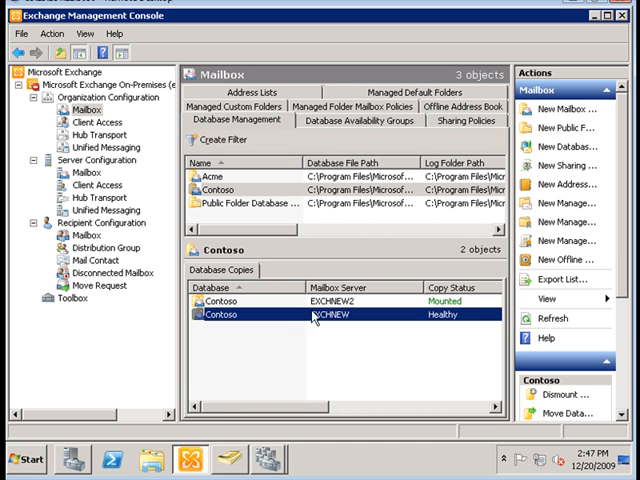
{"action": "left_click", "coordinate": [216, 172]}
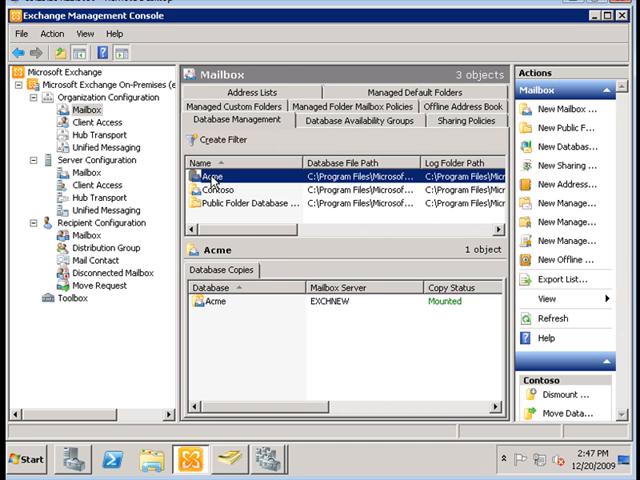
{"action": "right_click", "coordinate": [210, 172]}
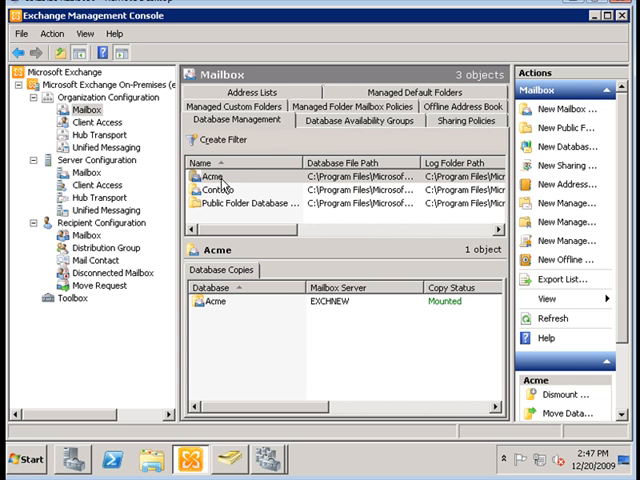
{"action": "mouse_move", "coordinate": [224, 196]}
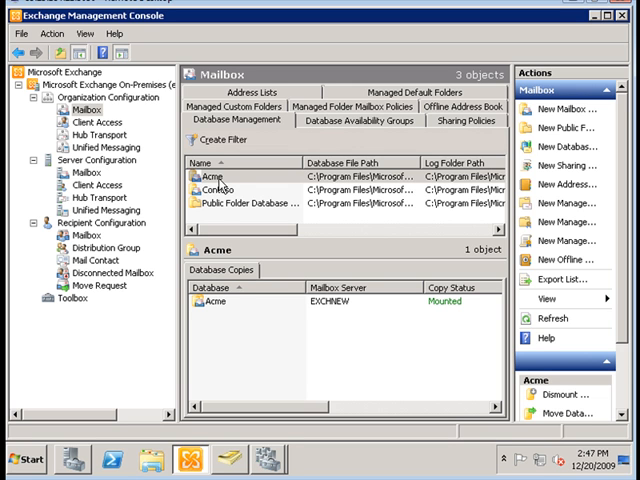
{"action": "left_click", "coordinate": [216, 300]}
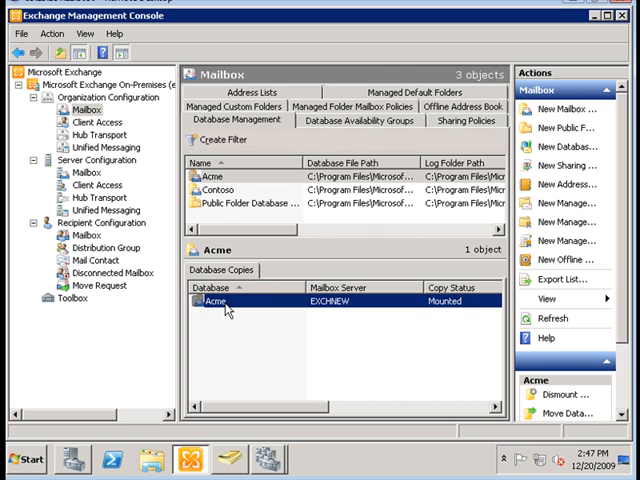
{"action": "mouse_move", "coordinate": [228, 192]}
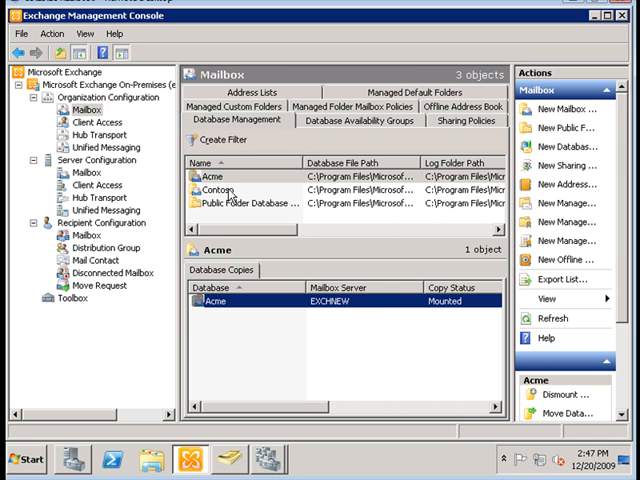
{"action": "left_click", "coordinate": [218, 188]}
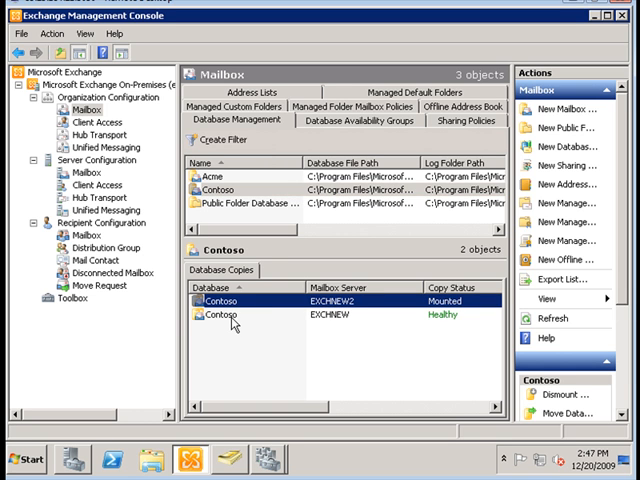
Fill the Outlook Web App sign-in form with user name dev-tt\jason and the password
{"action": "left_click", "coordinate": [230, 314]}
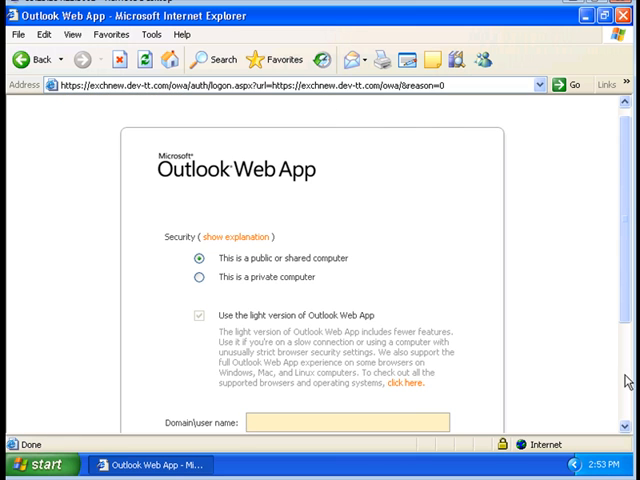
{"action": "scroll", "scroll_direction": "down", "scroll_amount": 3}
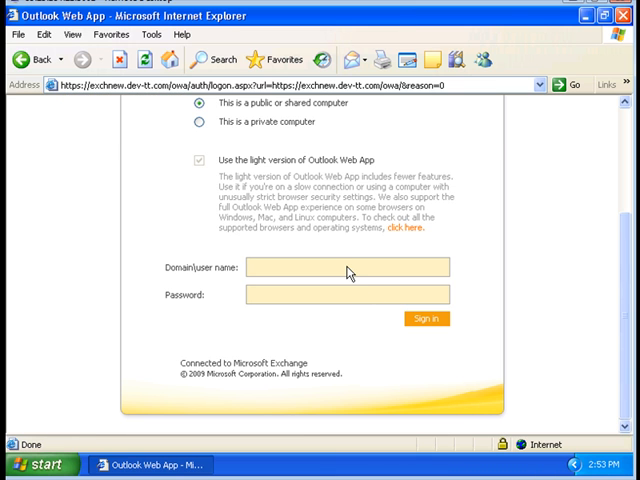
{"action": "type", "text": "dev-tt\\jason"}
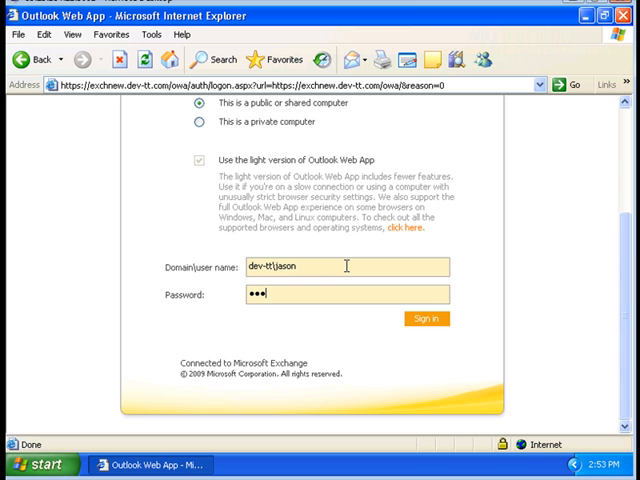
{"action": "left_click", "coordinate": [426, 318]}
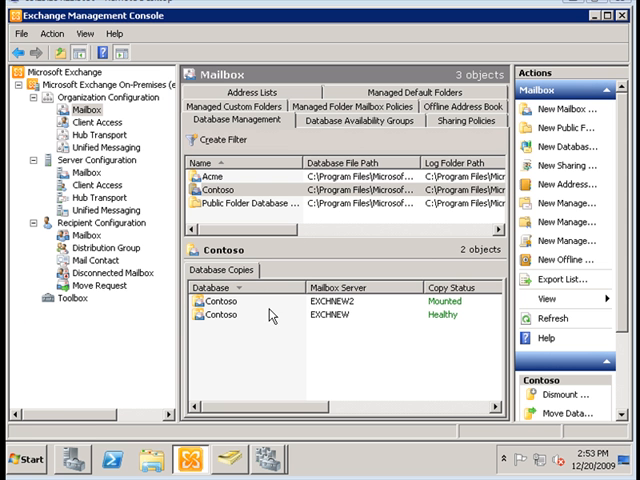
{"action": "left_click", "coordinate": [224, 300]}
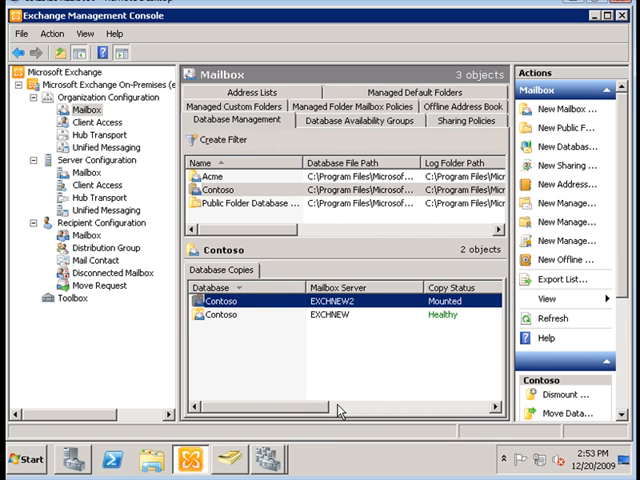
{"action": "mouse_move", "coordinate": [240, 412]}
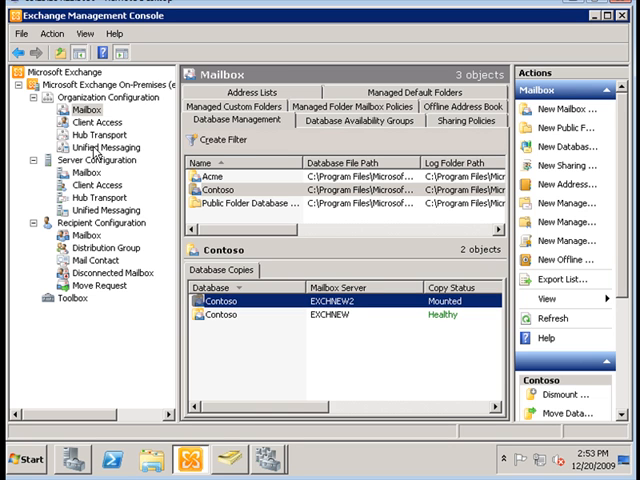
{"action": "mouse_move", "coordinate": [94, 152]}
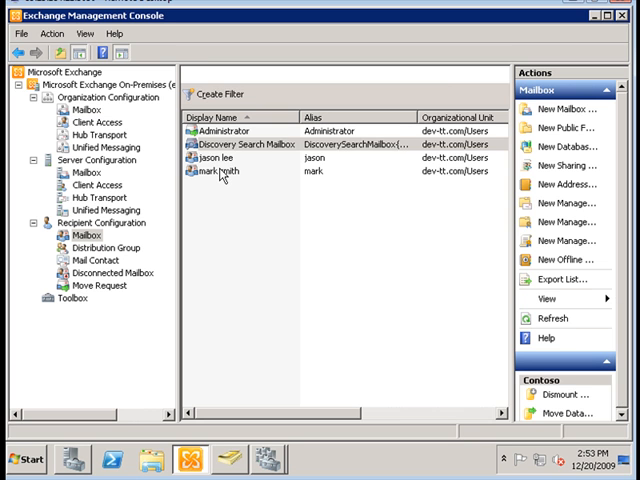
{"action": "left_click", "coordinate": [220, 158]}
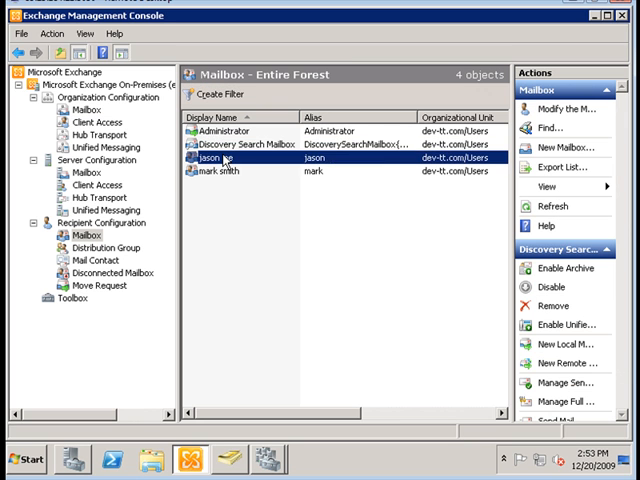
{"action": "right_click", "coordinate": [220, 160]}
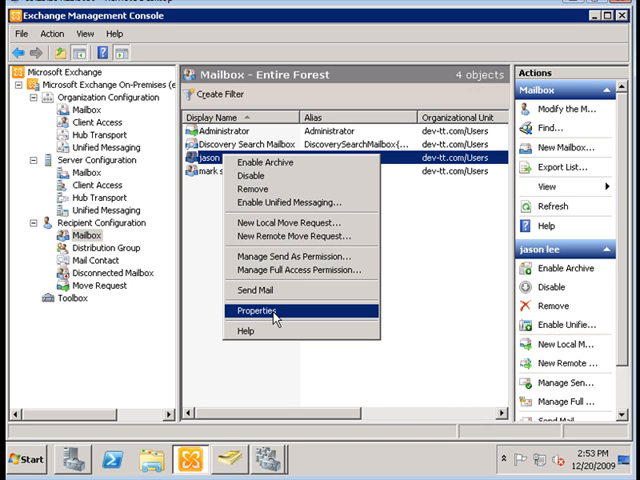
{"action": "left_click", "coordinate": [256, 310]}
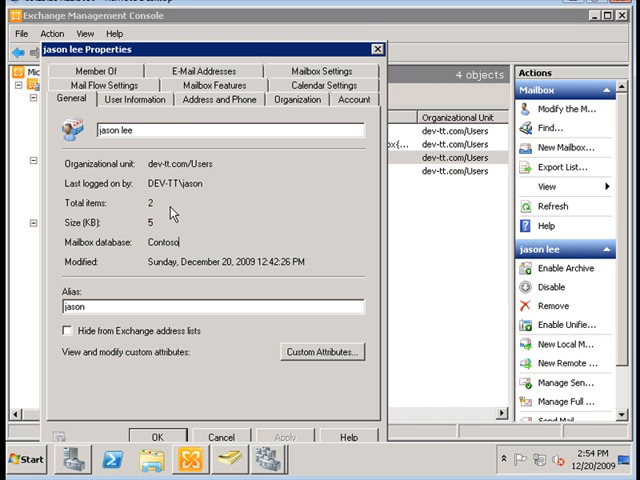
{"action": "mouse_move", "coordinate": [332, 126]}
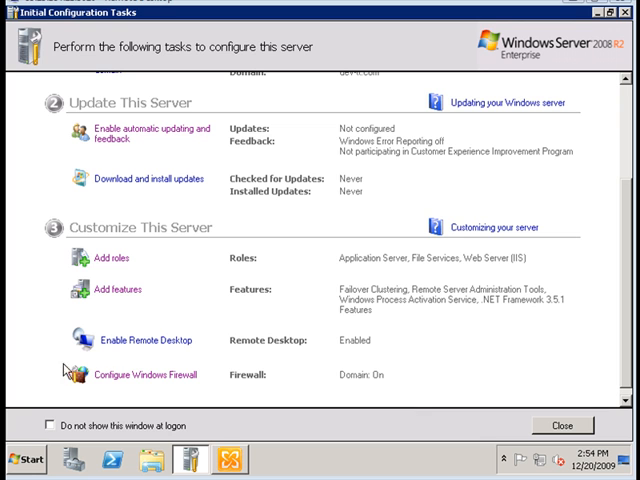
Start a planned shutdown of the server with the comment 'shutdown'
{"action": "left_click", "coordinate": [24, 458]}
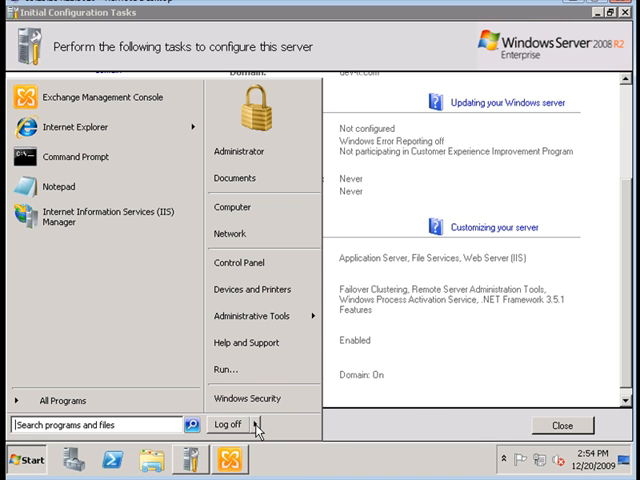
{"action": "left_click", "coordinate": [250, 424]}
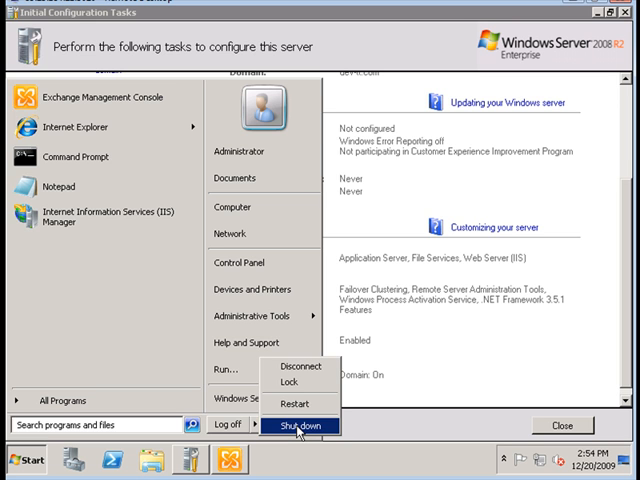
{"action": "left_click", "coordinate": [294, 424]}
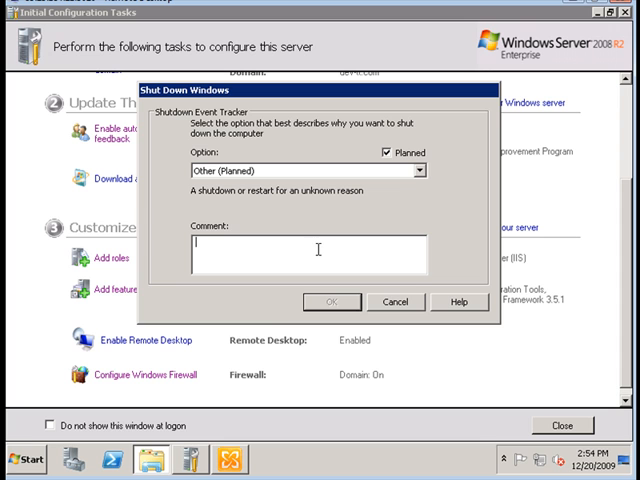
{"action": "type", "text": "shutd"}
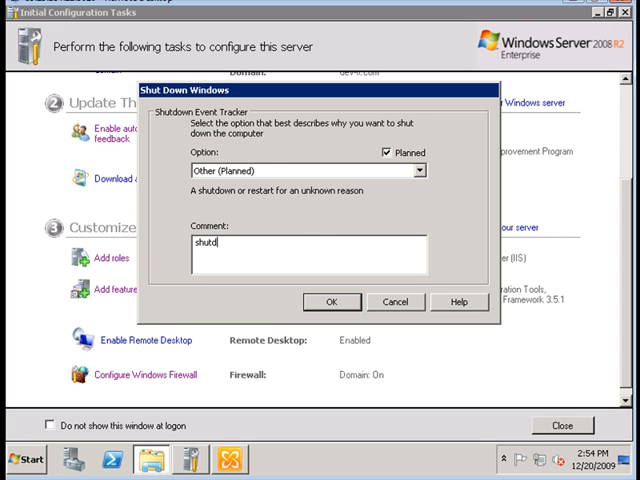
{"action": "type", "text": "own"}
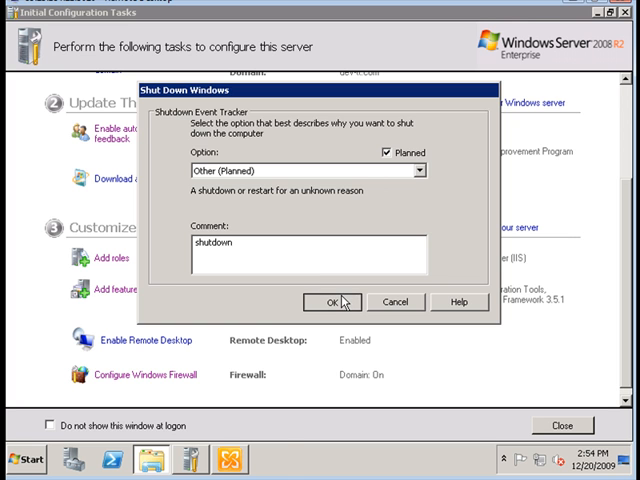
{"action": "left_click", "coordinate": [346, 300]}
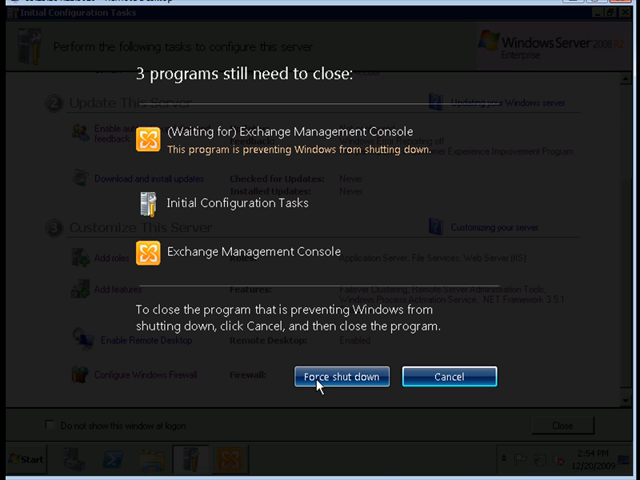
Force the shutdown past the open programs and confirm it
{"action": "left_click", "coordinate": [340, 376]}
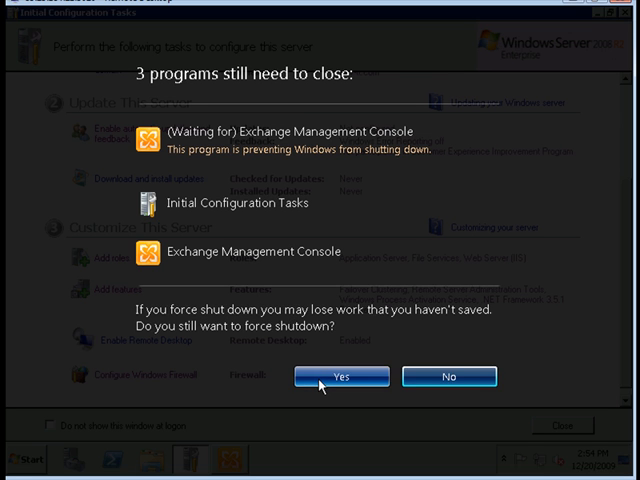
{"action": "left_click", "coordinate": [340, 376]}
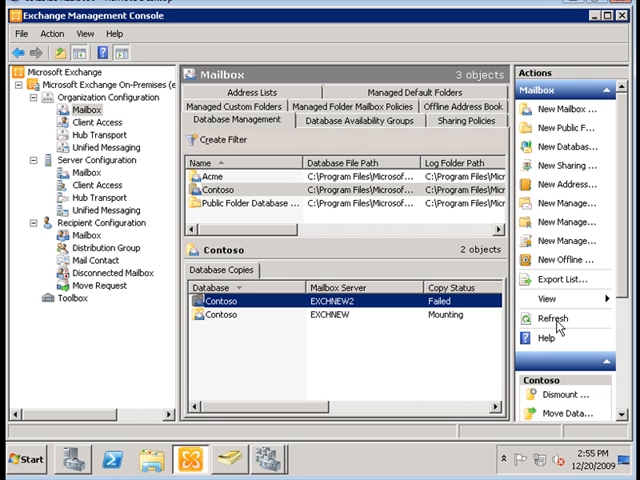
{"action": "mouse_move", "coordinate": [552, 318]}
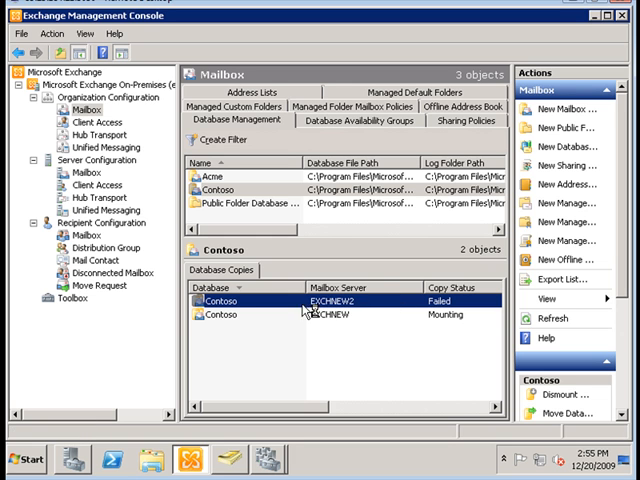
{"action": "mouse_move", "coordinate": [236, 330]}
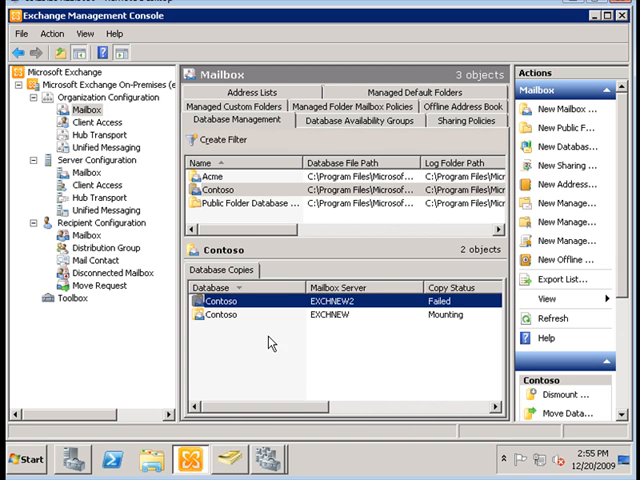
{"action": "mouse_move", "coordinate": [378, 412]}
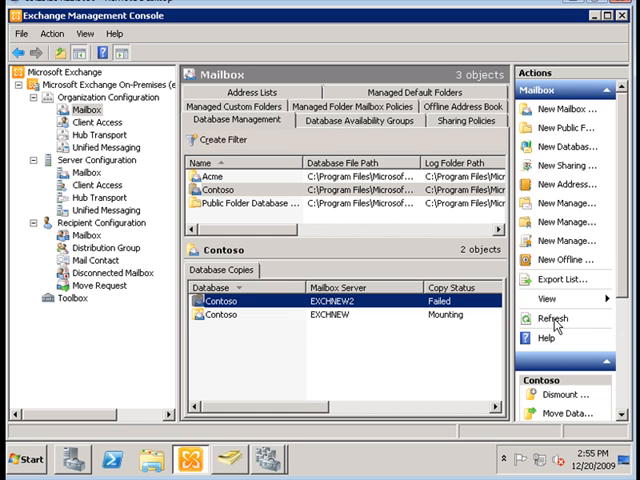
{"action": "mouse_move", "coordinate": [552, 320]}
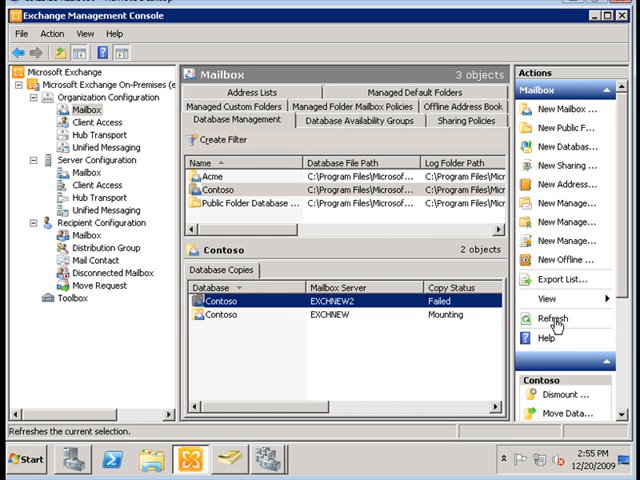
Refresh the Contoso copy status to show EXCHNEW Mounted and EXCHNEW2 ServiceDown
{"action": "left_click", "coordinate": [552, 318]}
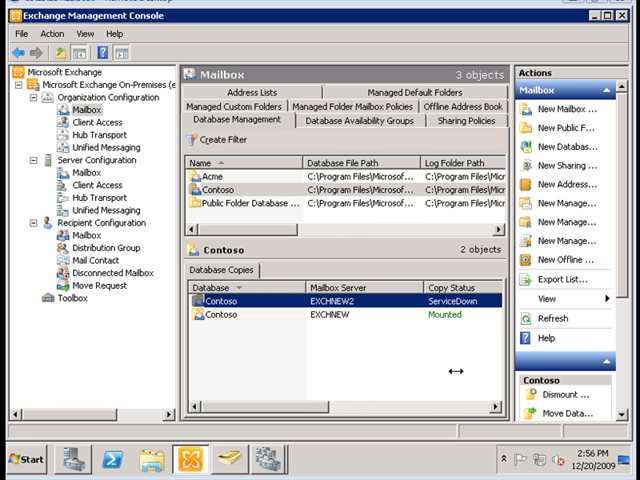
{"action": "mouse_move", "coordinate": [338, 328]}
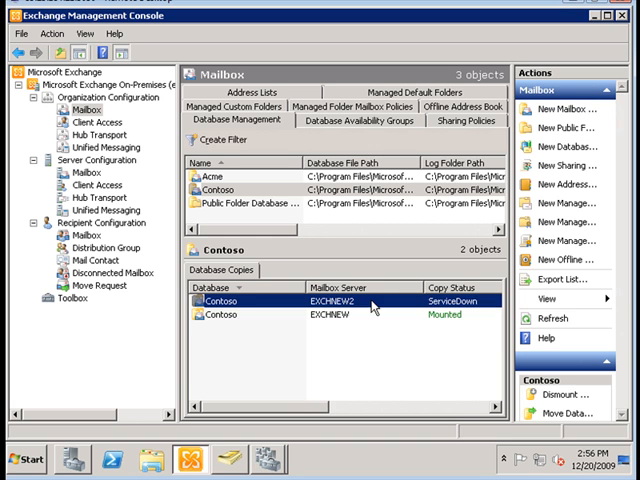
{"action": "left_click", "coordinate": [24, 460]}
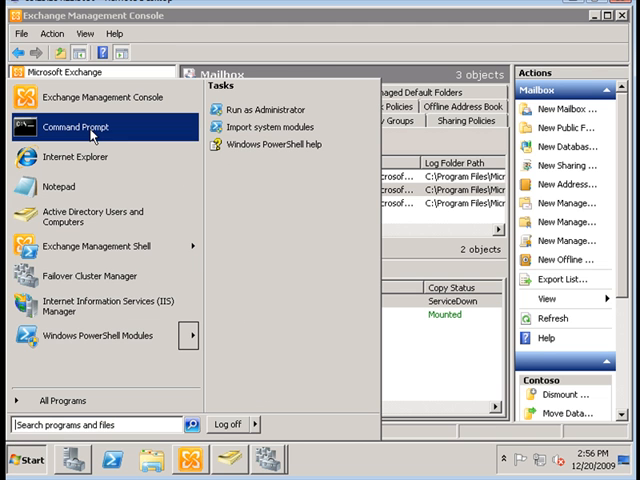
Run 'ping exchnew2' from an administrator Command Prompt to check the server responds
{"action": "left_click", "coordinate": [76, 128]}
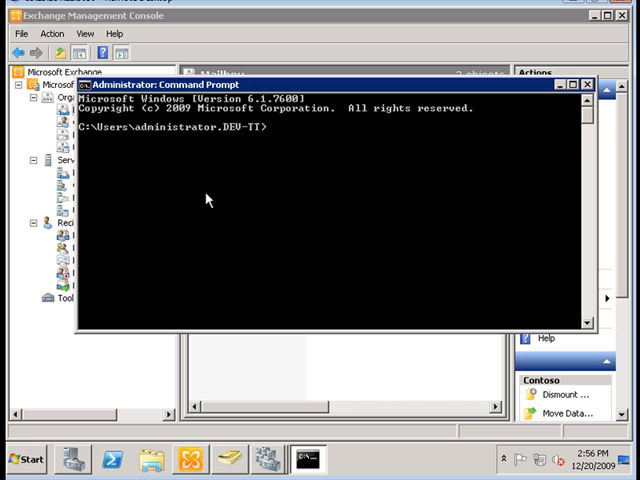
{"action": "type", "text": "ping ex"}
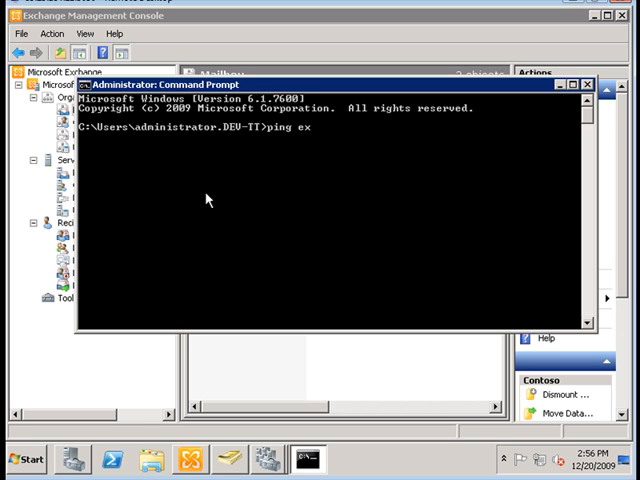
{"action": "type", "text": "chnew2"}
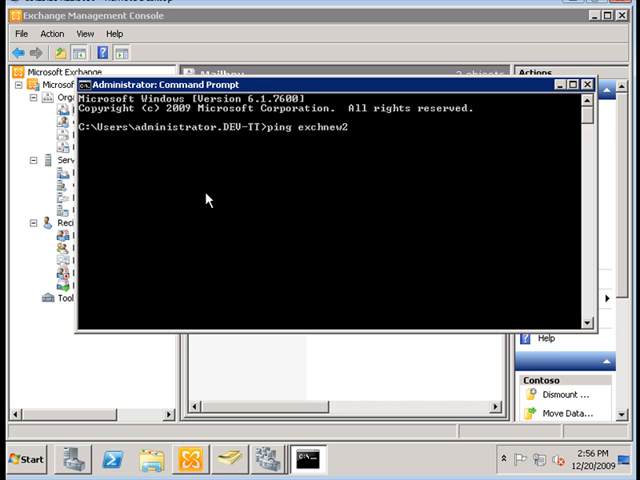
{"action": "key", "text": "enter"}
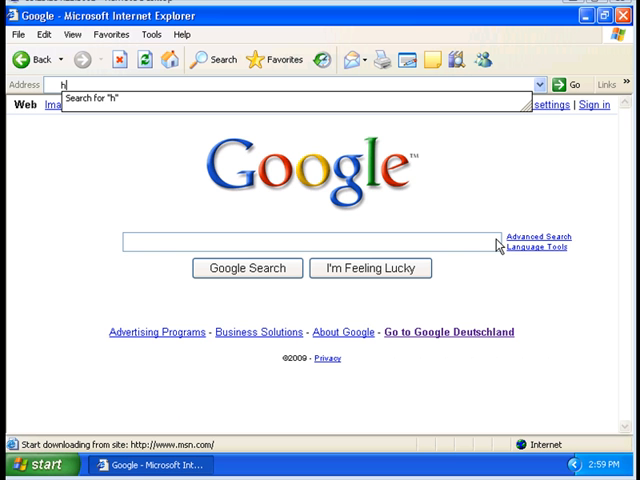
{"action": "mouse_move", "coordinate": [336, 92]}
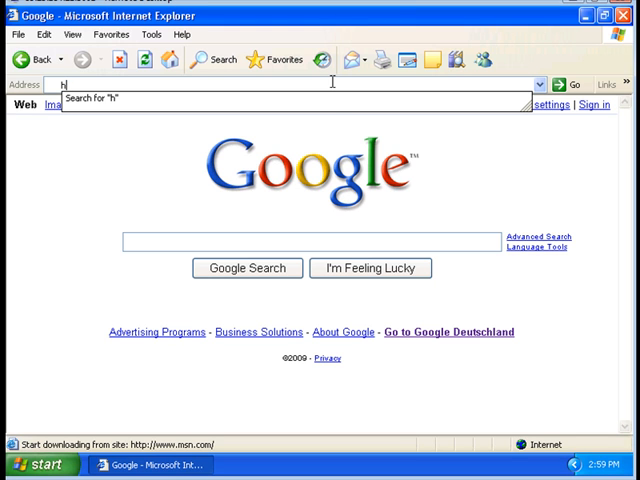
{"action": "type", "text": "ttps://"}
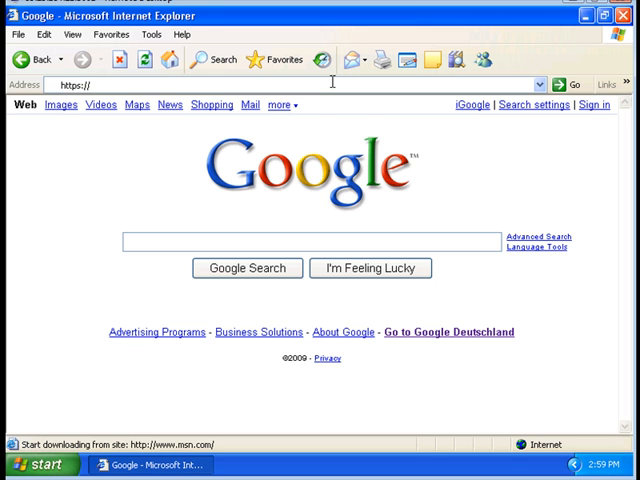
{"action": "type", "text": "https://exchnew.dev-tt.com/exchange"}
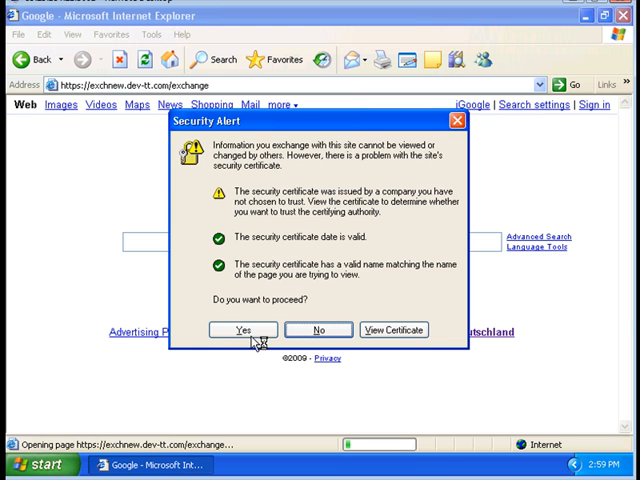
Accept the certificate warning and sign in as the dev-tt domain user jason
{"action": "left_click", "coordinate": [242, 330]}
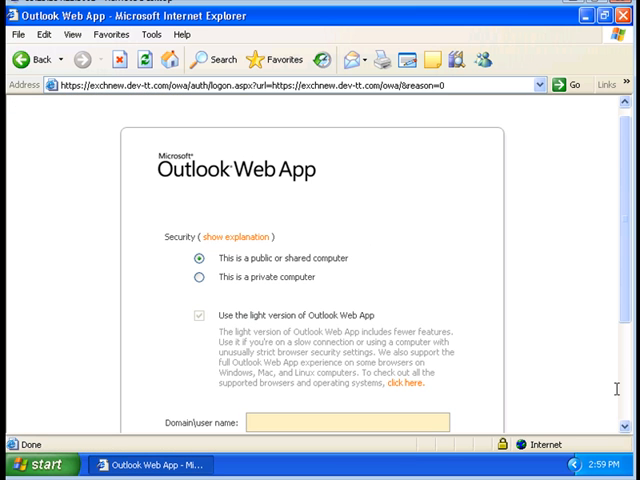
{"action": "scroll", "scroll_direction": "down", "scroll_amount": 3}
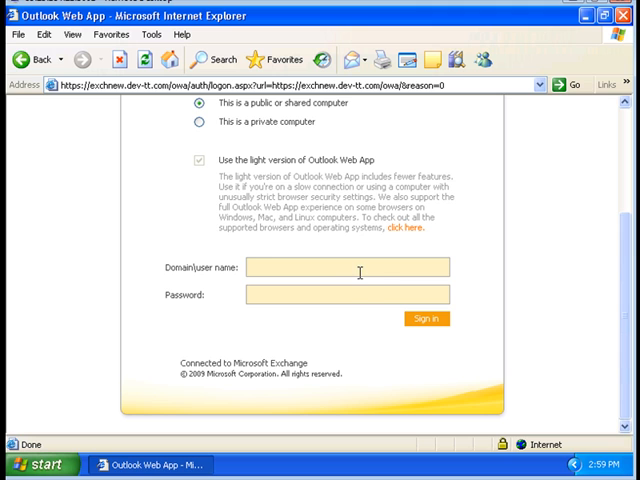
{"action": "type", "text": "dev-tt\\jason"}
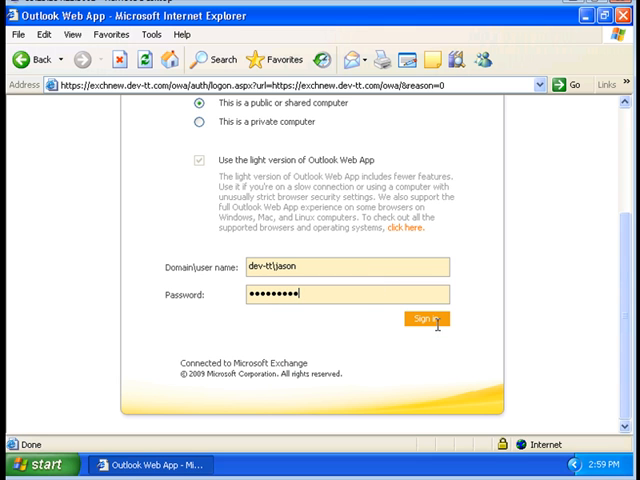
{"action": "left_click", "coordinate": [424, 320]}
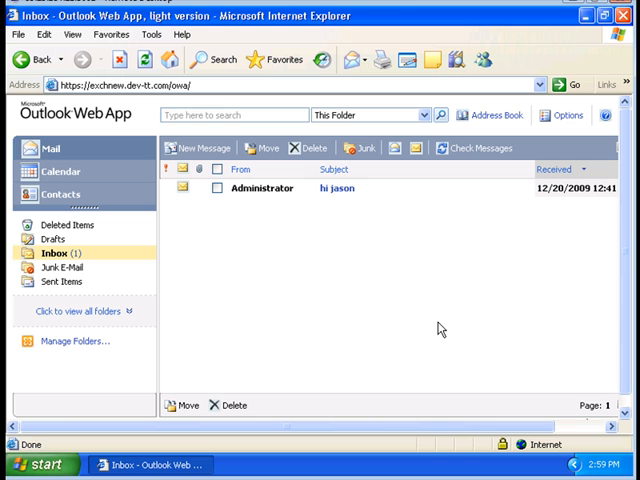
{"action": "mouse_move", "coordinate": [292, 336]}
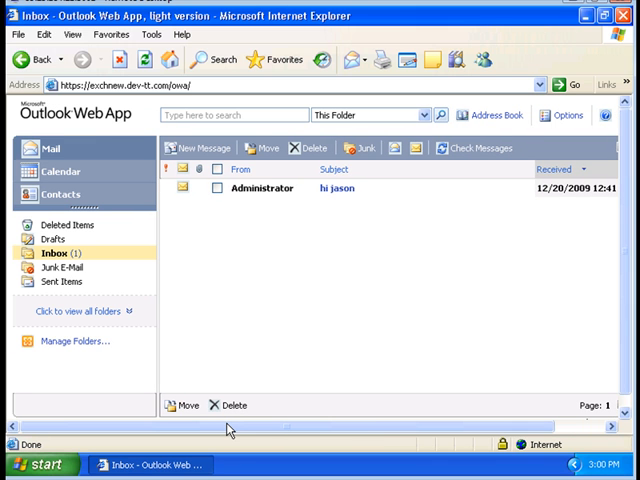
{"action": "mouse_move", "coordinate": [594, 32]}
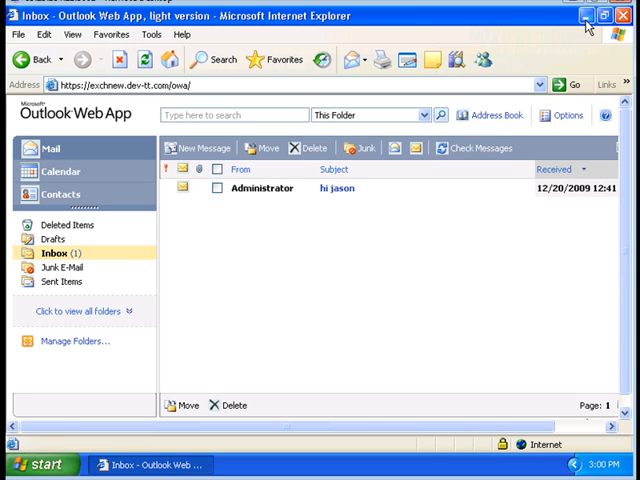
{"action": "mouse_move", "coordinate": [588, 16]}
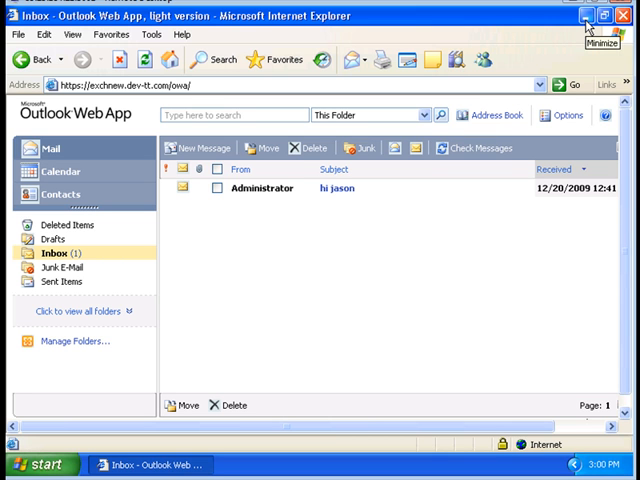